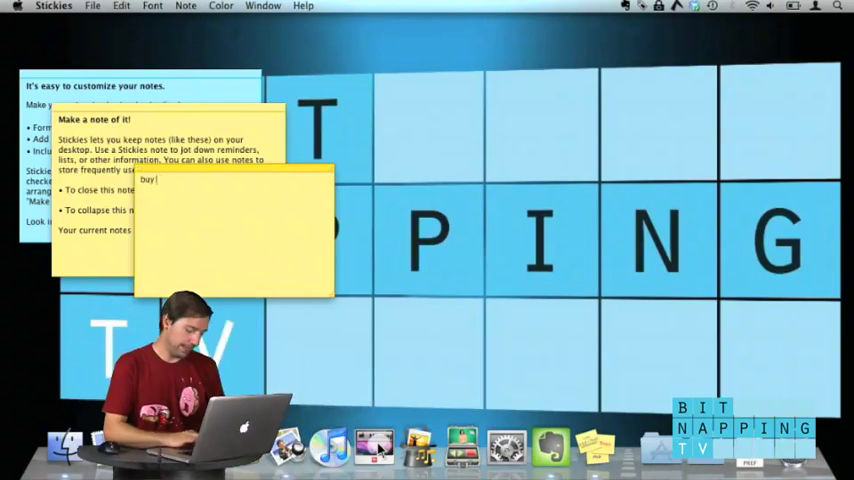
- Write the reminder 'buy a cup of coffee' in the Stickies note
type("a cup of cof")
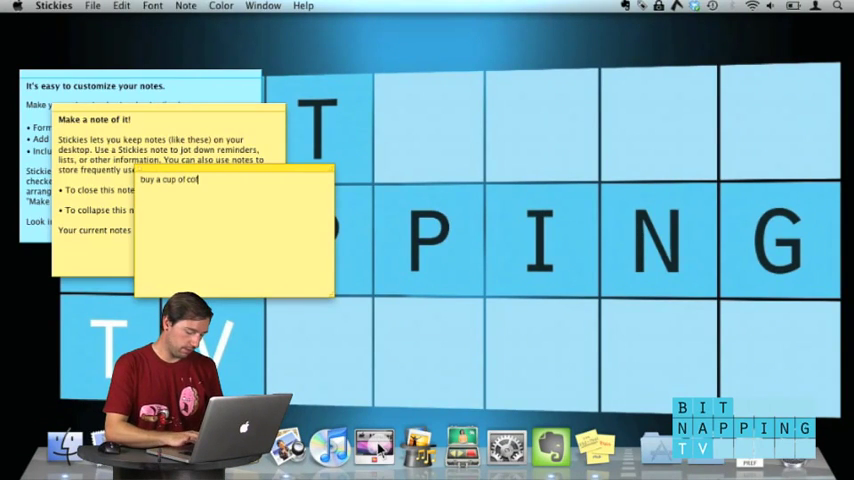
type("fee")
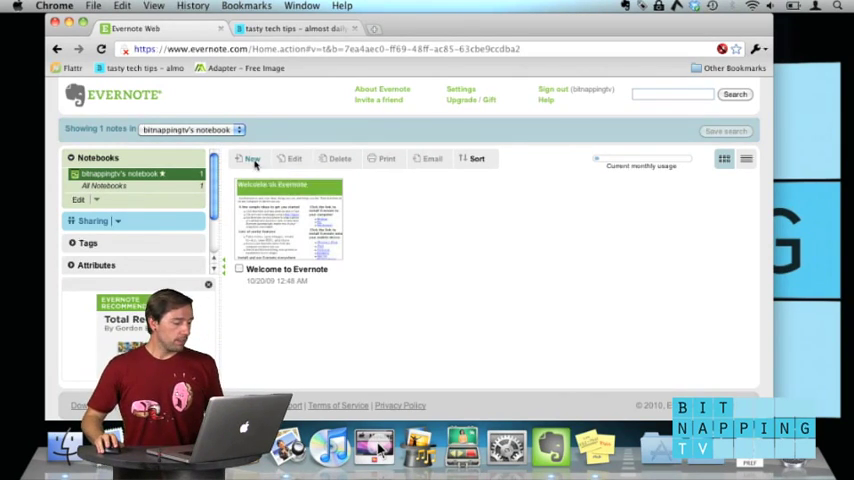
- Start a new blank note in the Evernote Web notebook
left_click(252, 158)
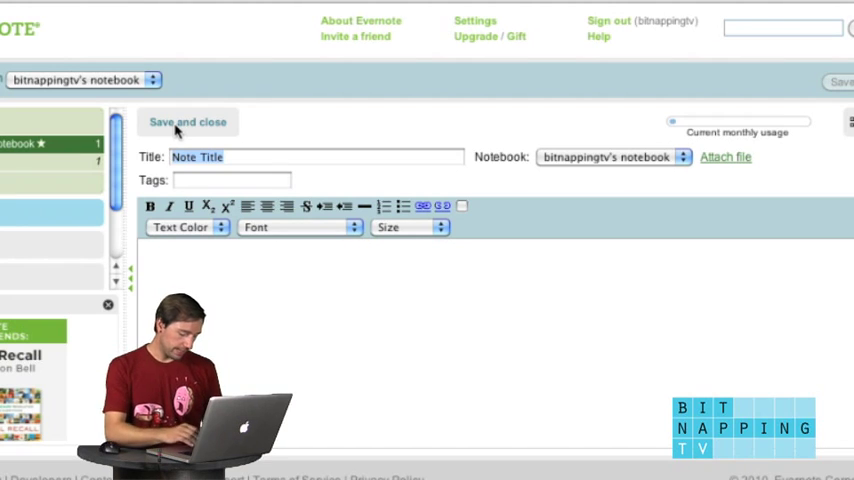
- Save a note titled 'Bitnapping Show', tagged 'bitnapping', with body 'Text...'
type("Bitnapping")
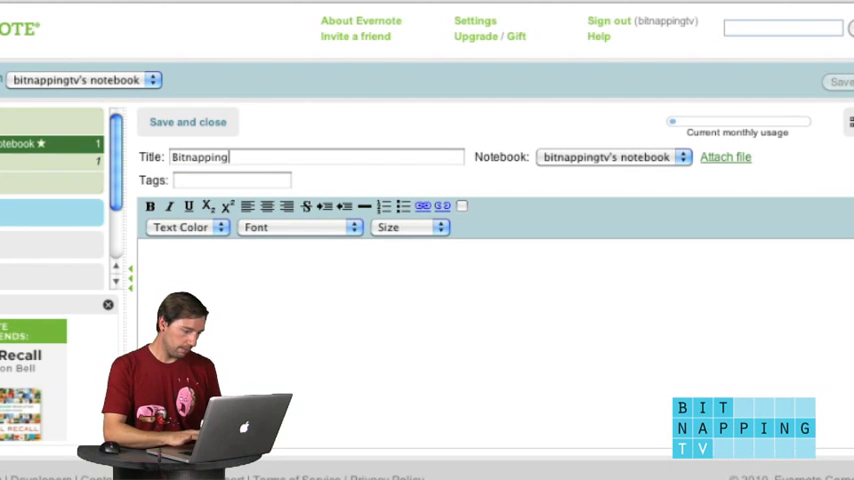
type("Show")
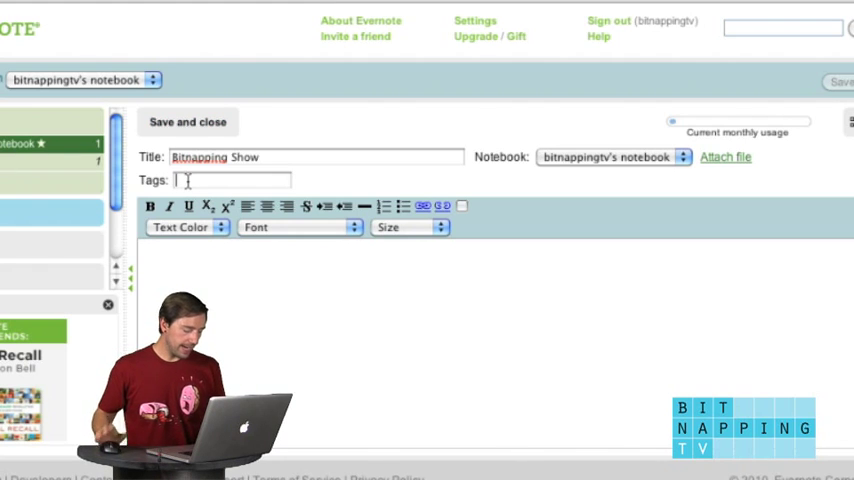
type("bitnapping,")
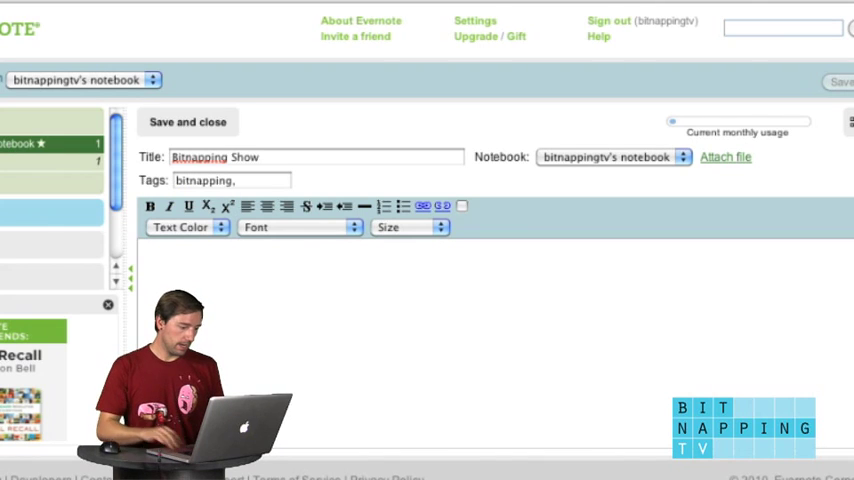
type("Te")
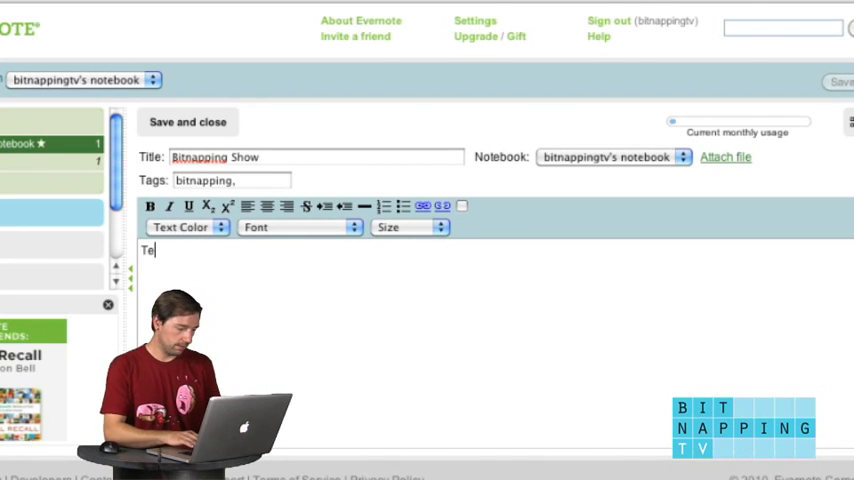
type("xt...")
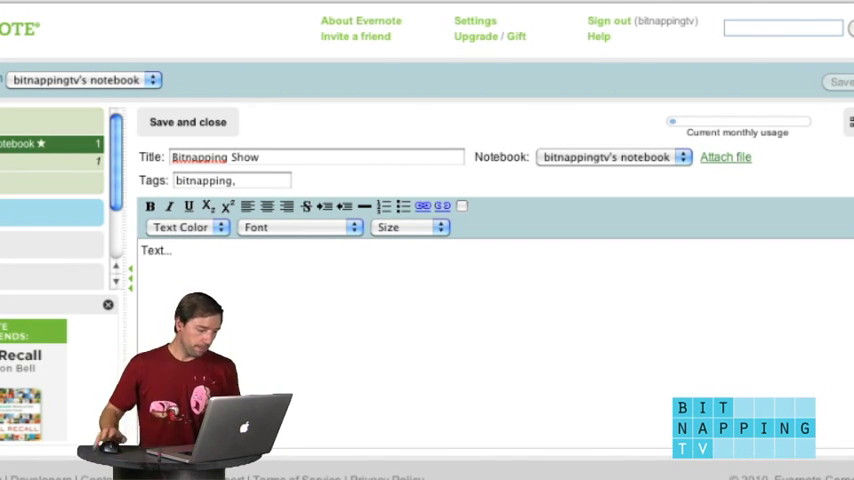
left_click(188, 120)
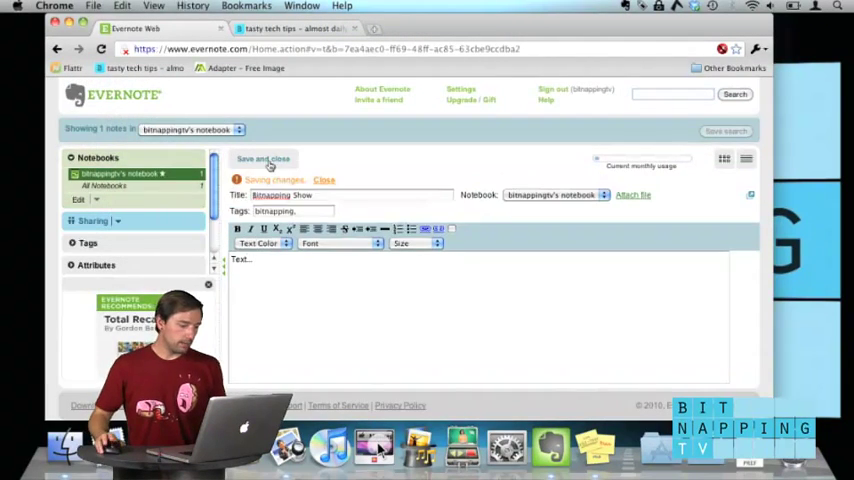
left_click(264, 160)
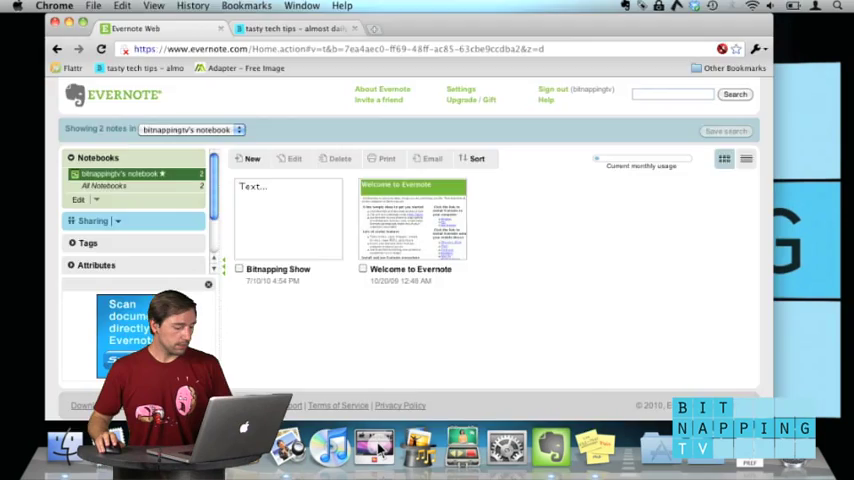
- In the Evernote Mac app, add a new note with body 'sadasd' beside the synced note
left_click(550, 448)
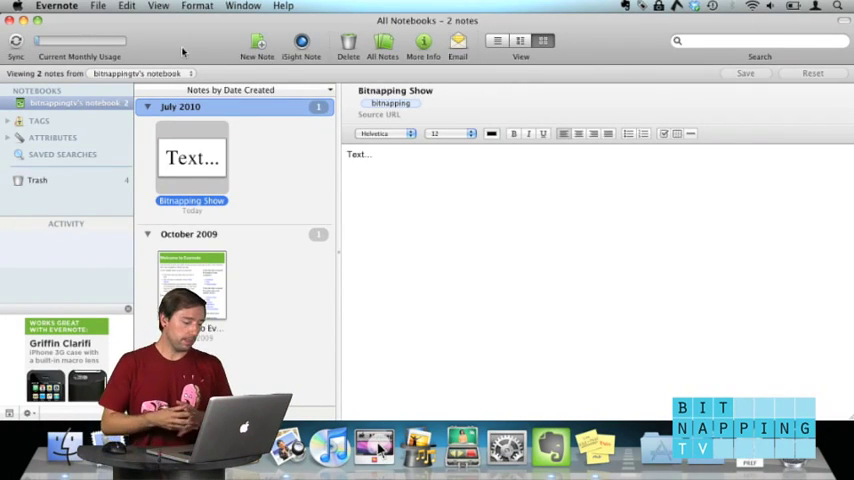
left_click(16, 40)
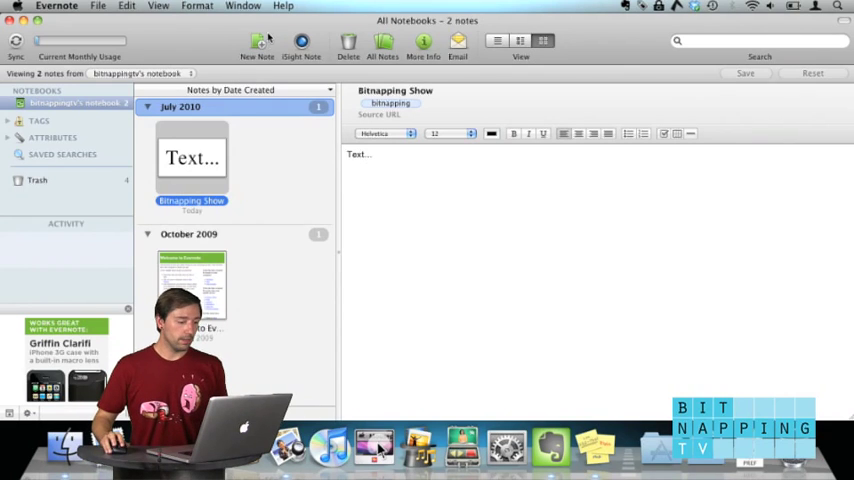
left_click(256, 44)
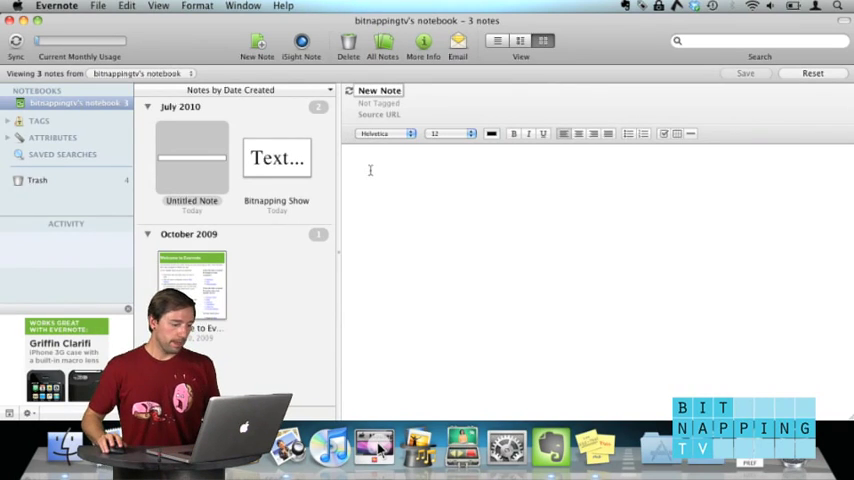
type("sadasd")
left_click(392, 102)
type("bitnapping")
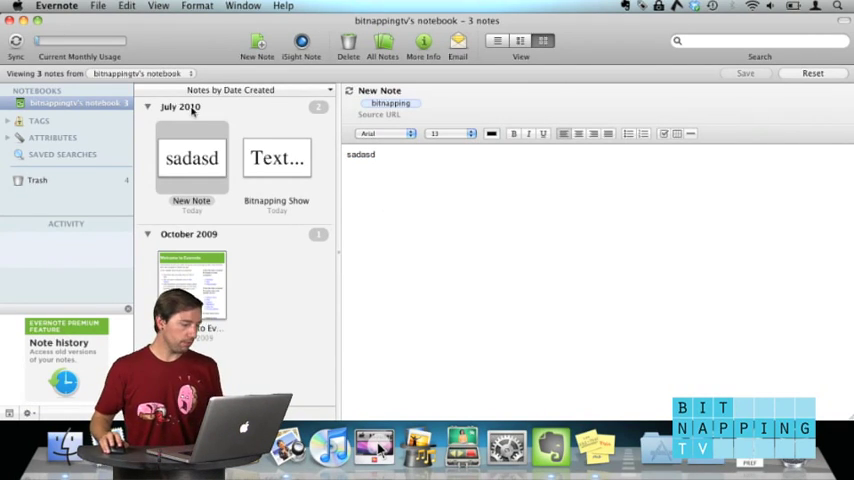
left_click(14, 42)
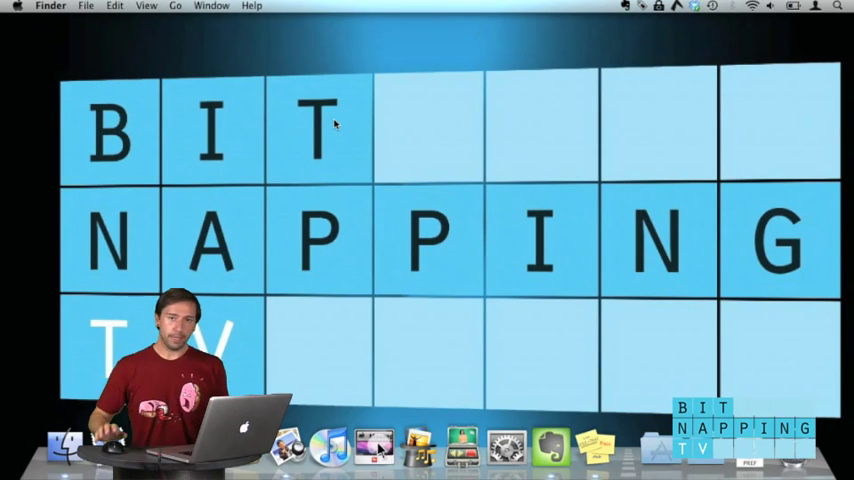
mouse_move(550, 448)
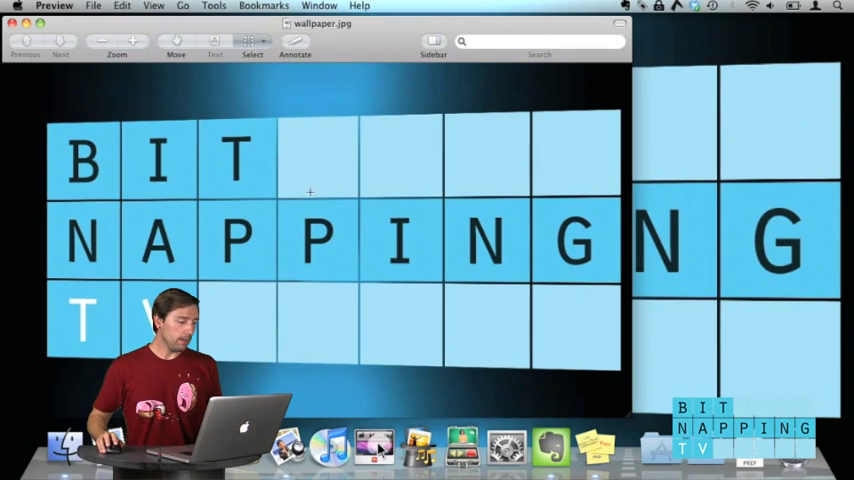
- Send wallpaper.jpg from Preview to Evernote via Print > Save PDF to Evernote
left_click(162, 40)
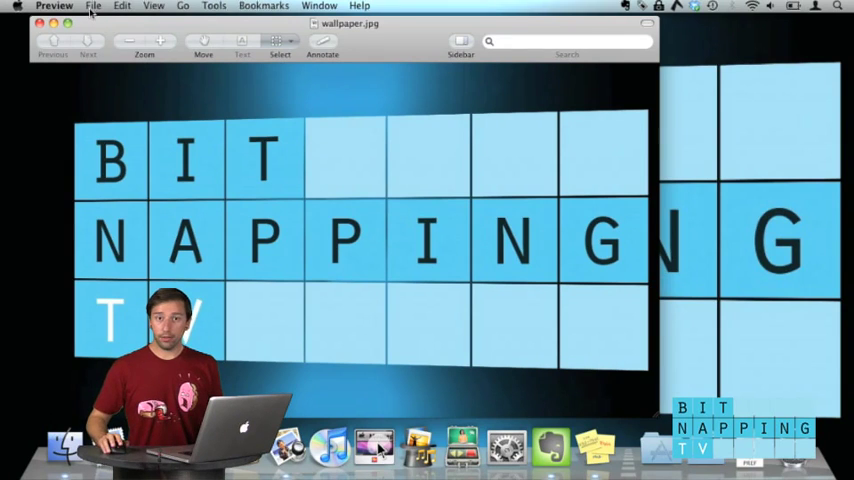
left_click(92, 6)
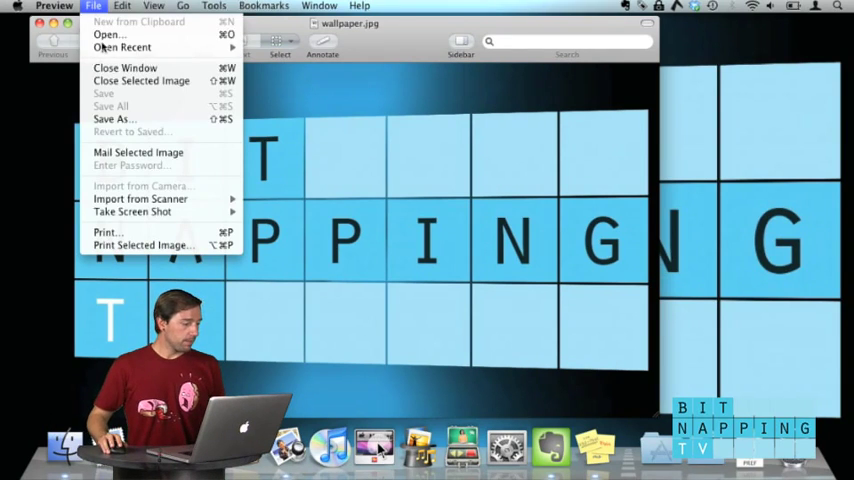
mouse_move(104, 232)
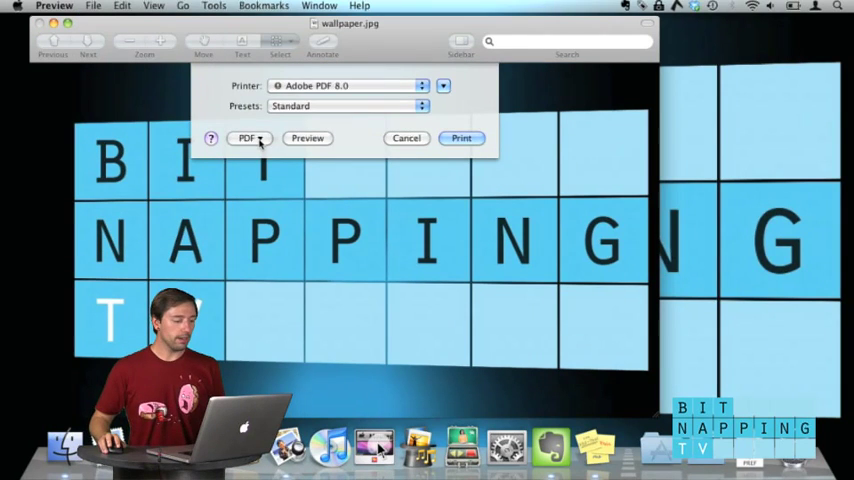
left_click(248, 138)
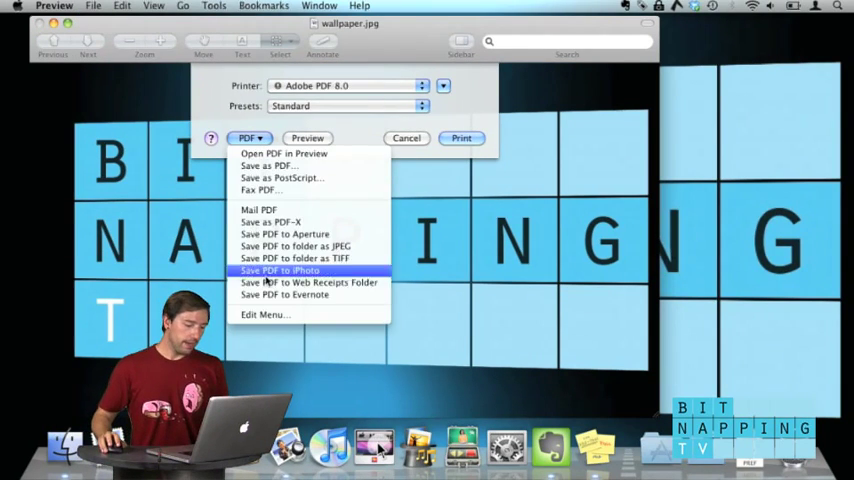
mouse_move(284, 294)
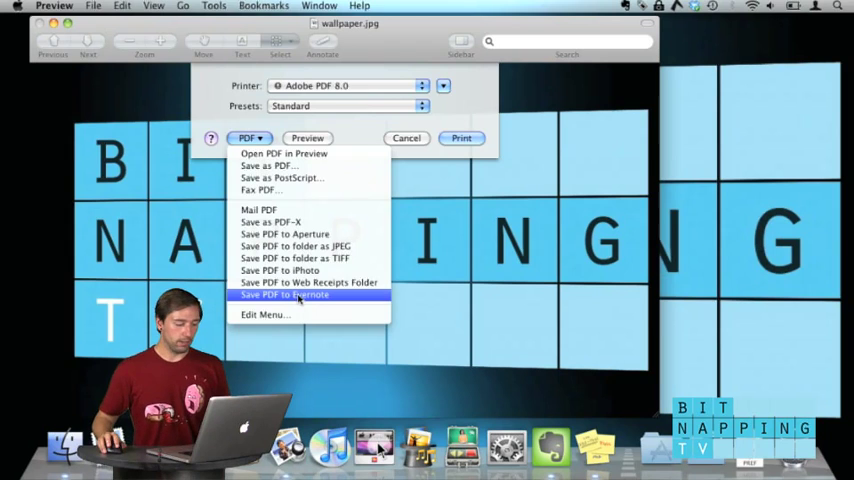
left_click(284, 294)
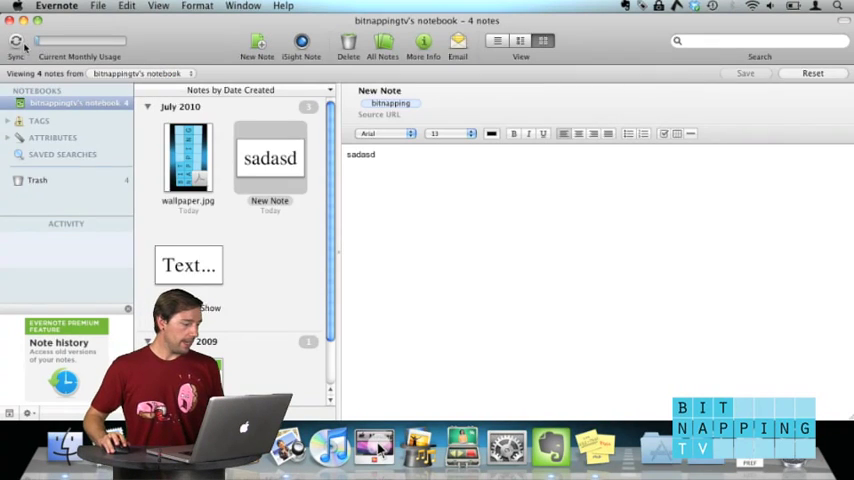
left_click(16, 42)
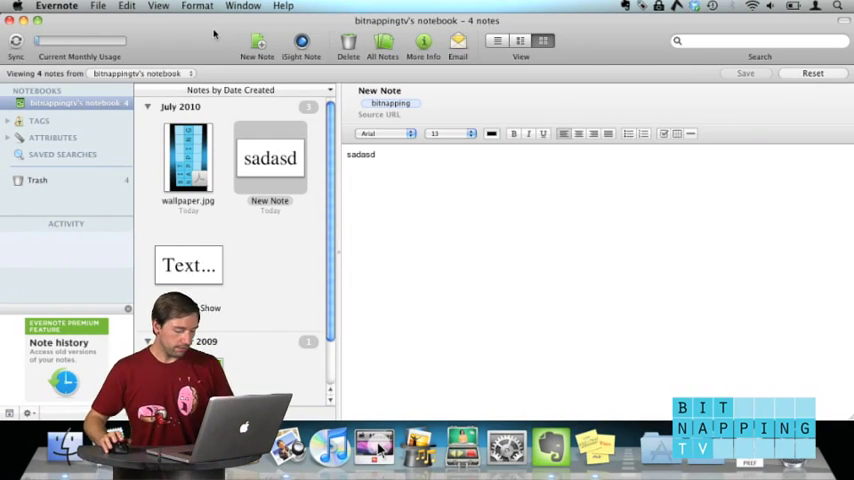
double_click(188, 160)
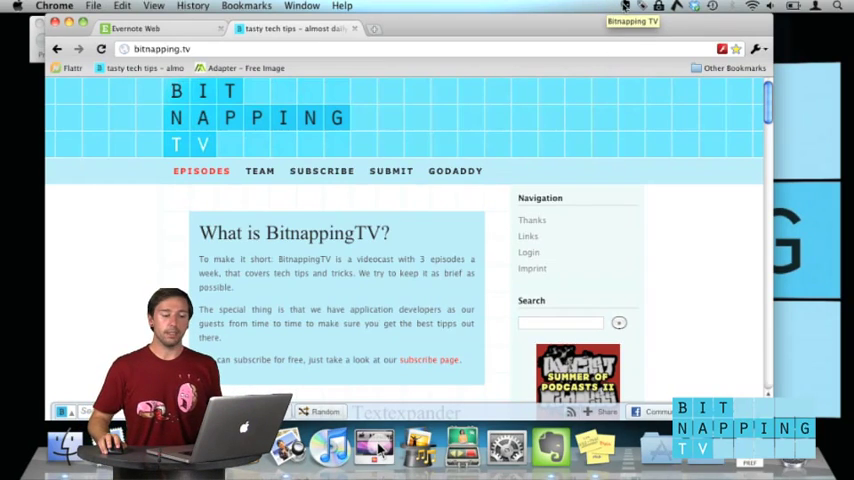
- Clip a screenshot of the 'What is BitnappingTV?' section into Evernote and dismiss the sync notice
left_click(632, 20)
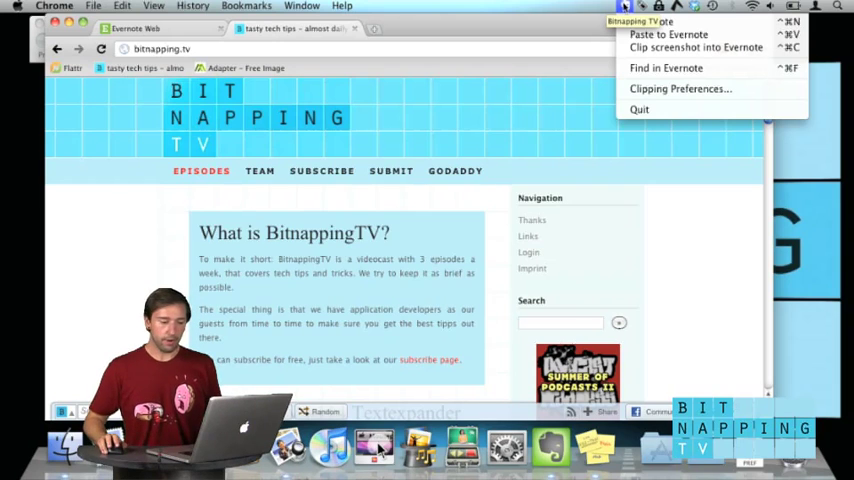
mouse_move(696, 48)
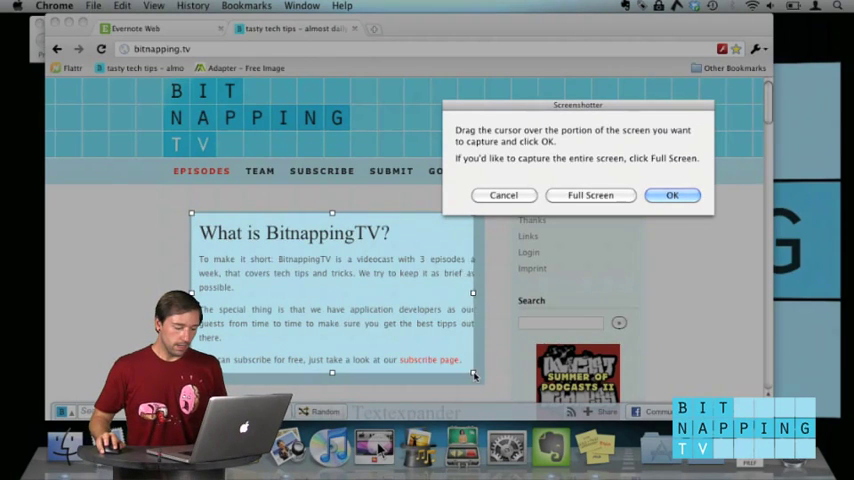
left_click(504, 194)
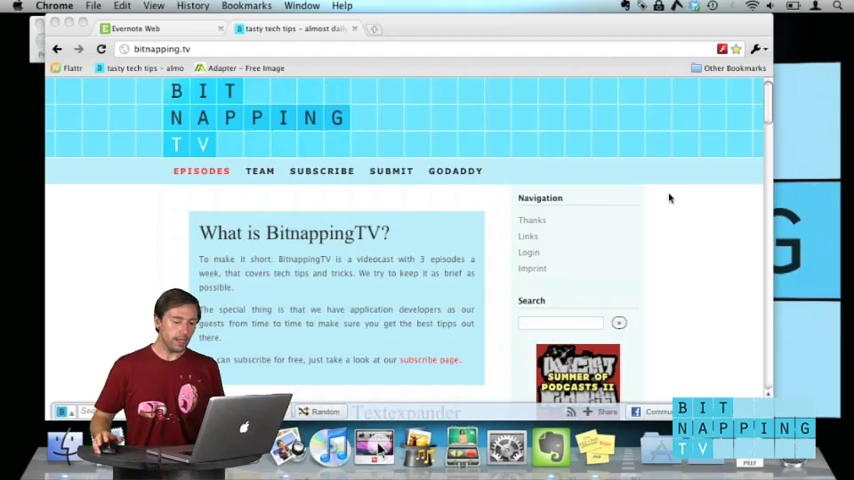
left_click(550, 448)
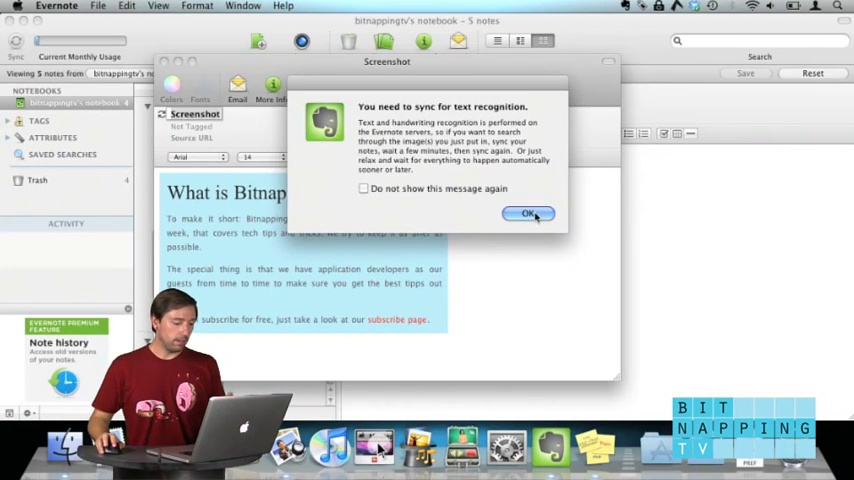
left_click(528, 212)
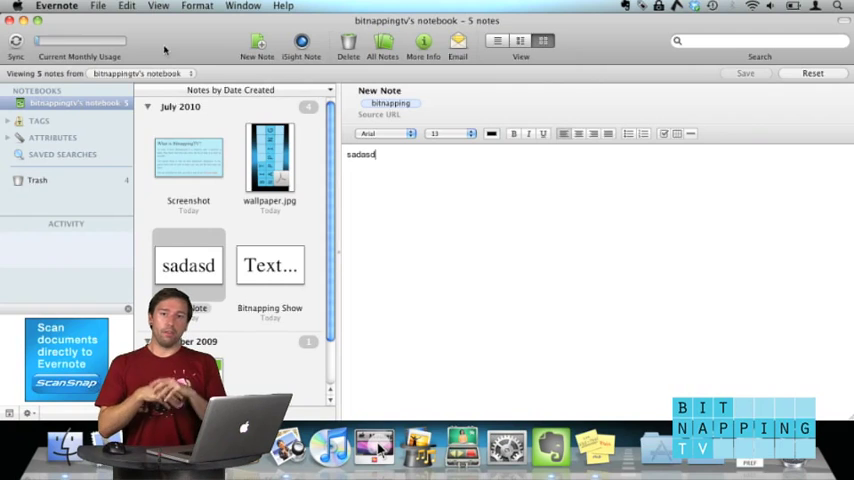
mouse_move(112, 54)
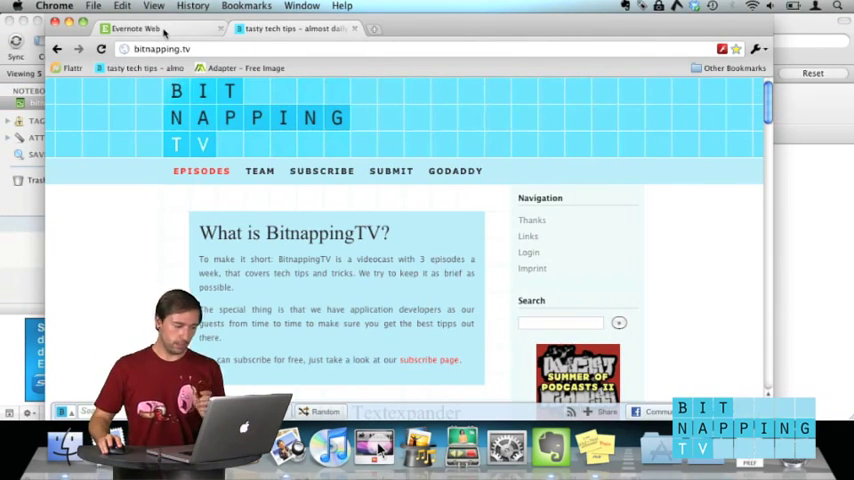
- Open the notebook's Sharing settings in Evernote Web to reach the shared notebook page
left_click(136, 28)
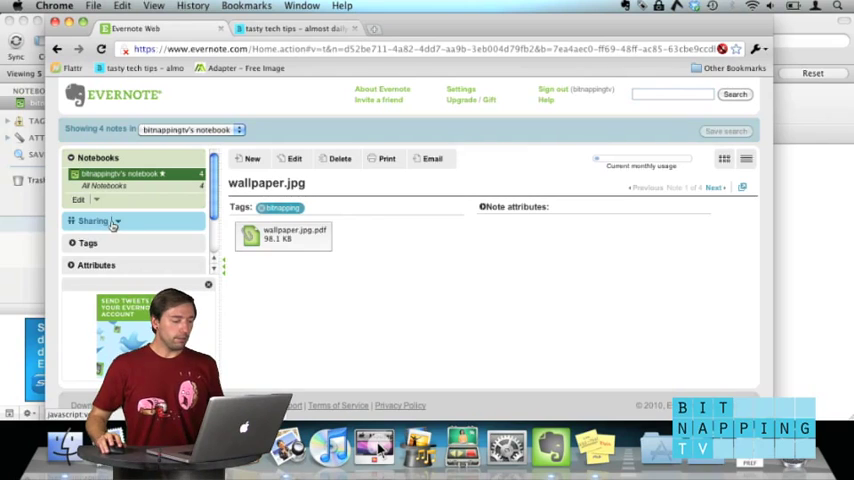
left_click(92, 220)
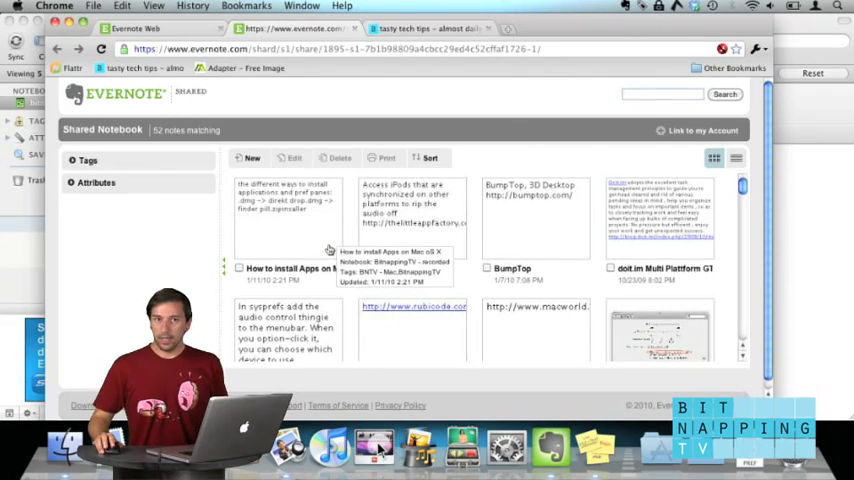
mouse_move(278, 200)
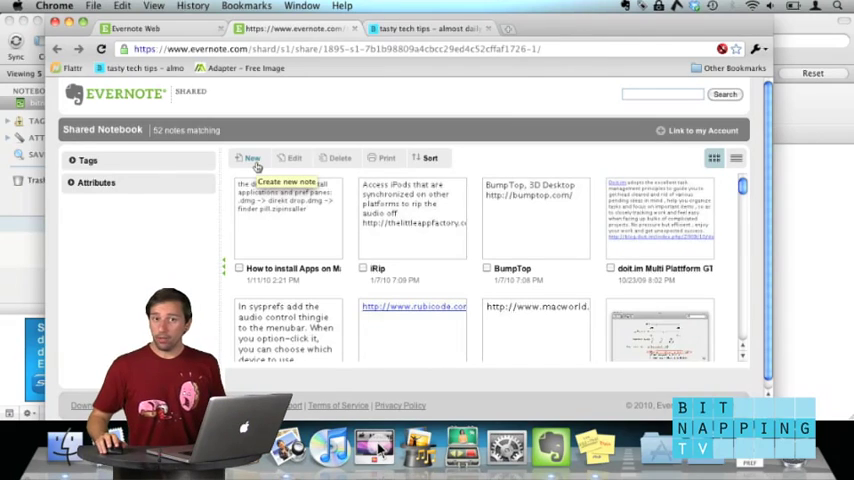
mouse_move(510, 238)
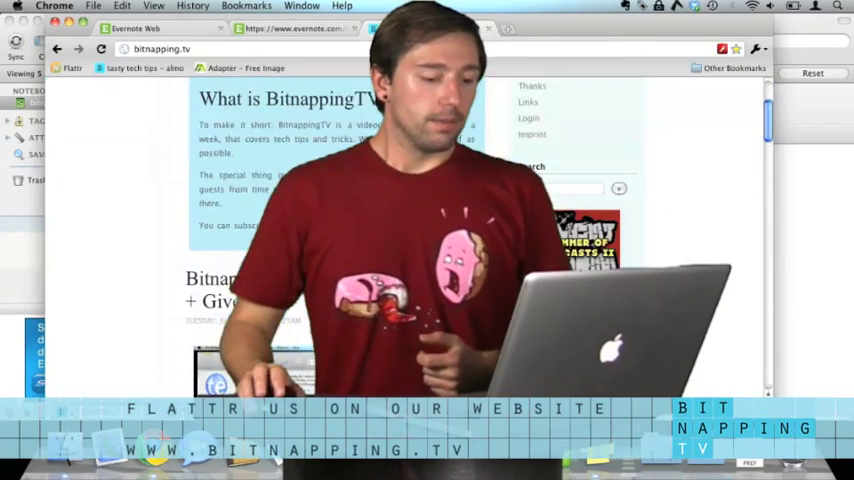
- Scroll down the BitnappingTV site to its episode posts and podcast links
scroll("down", 3)
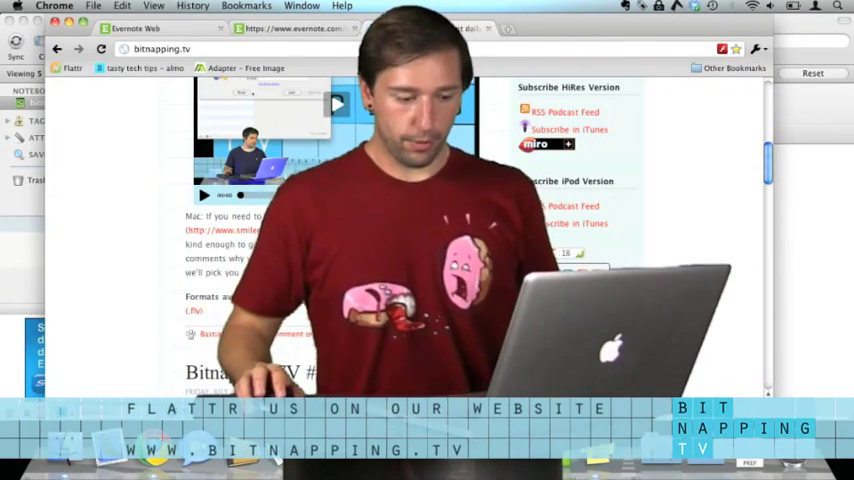